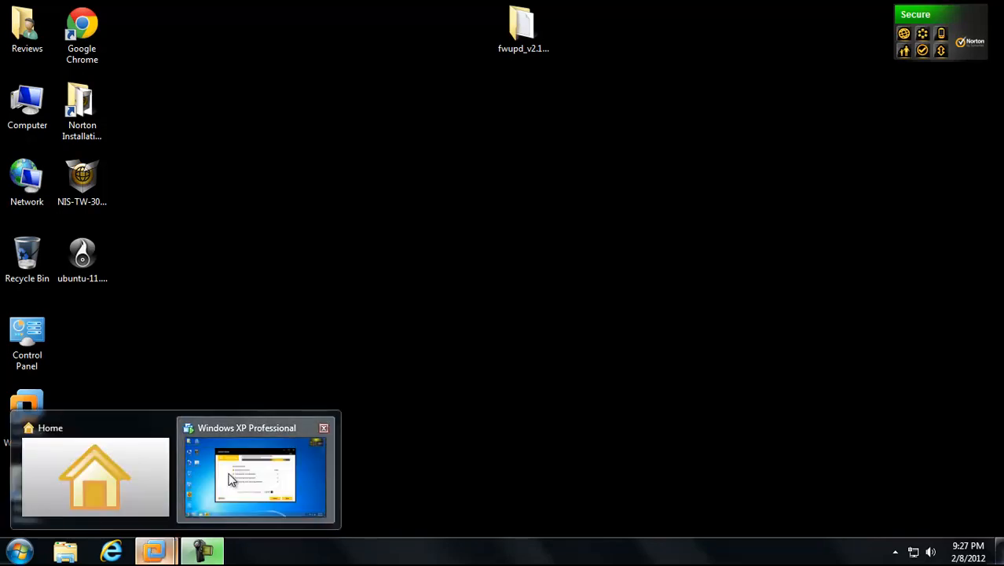
# Switch to the Windows XP Professional VM via its taskbar thumbnail.
pyautogui.click(255, 479)
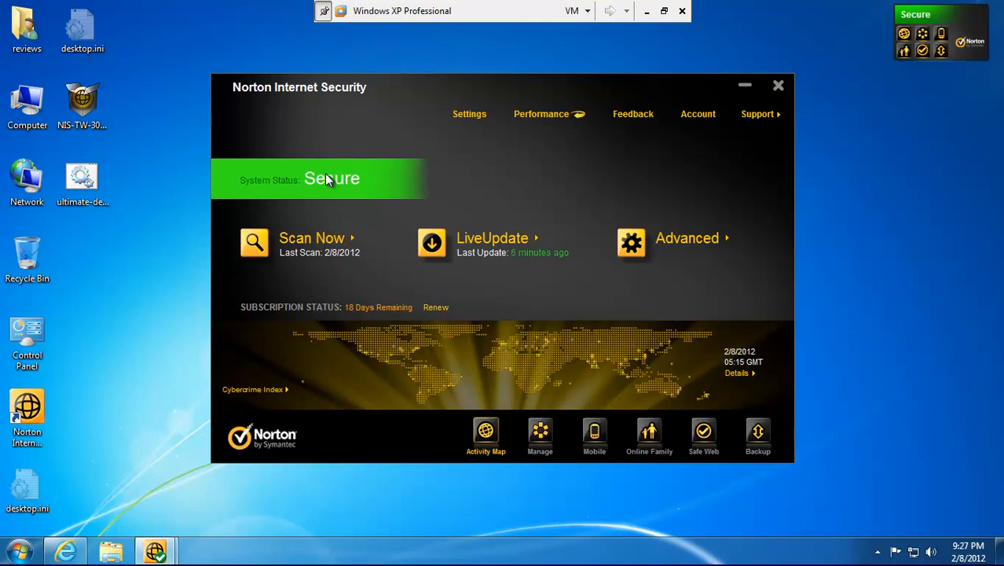
pyautogui.moveTo(173, 42)
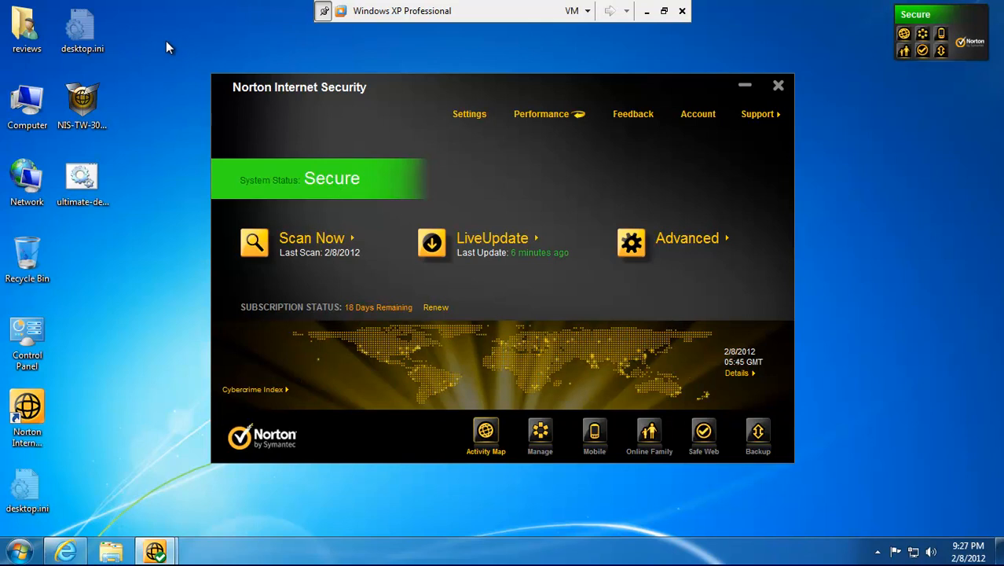
pyautogui.moveTo(163, 39)
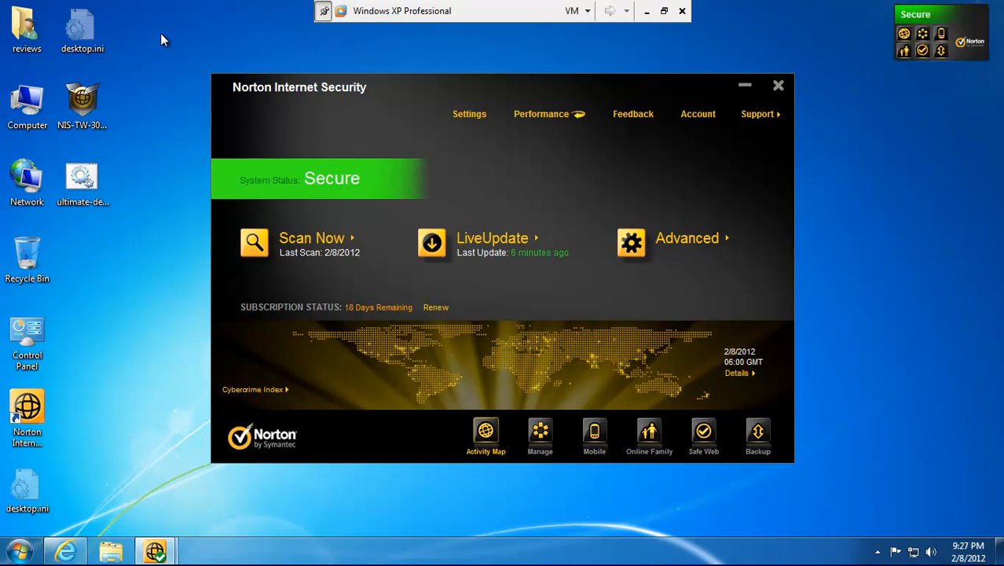
pyautogui.moveTo(202, 59)
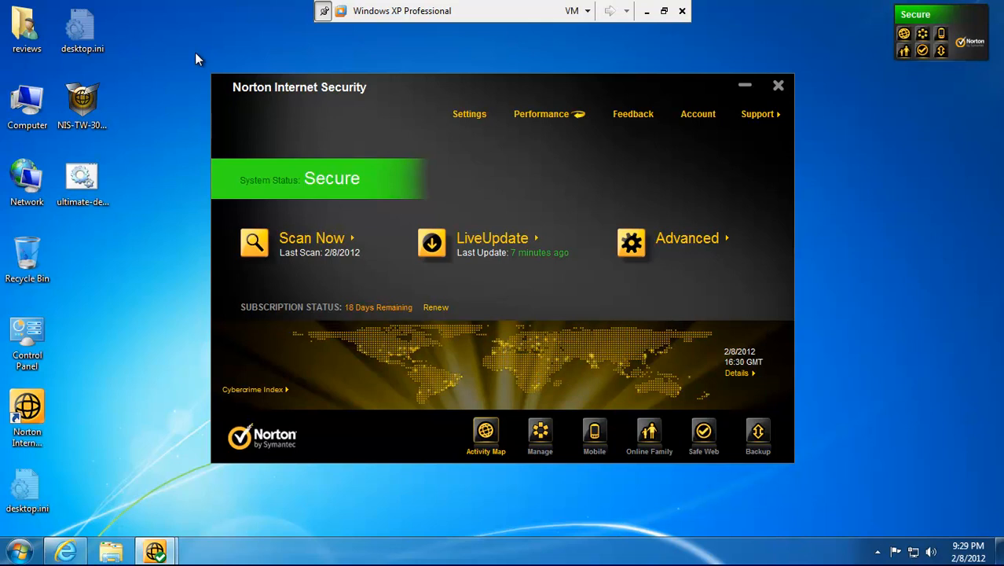
pyautogui.moveTo(227, 314)
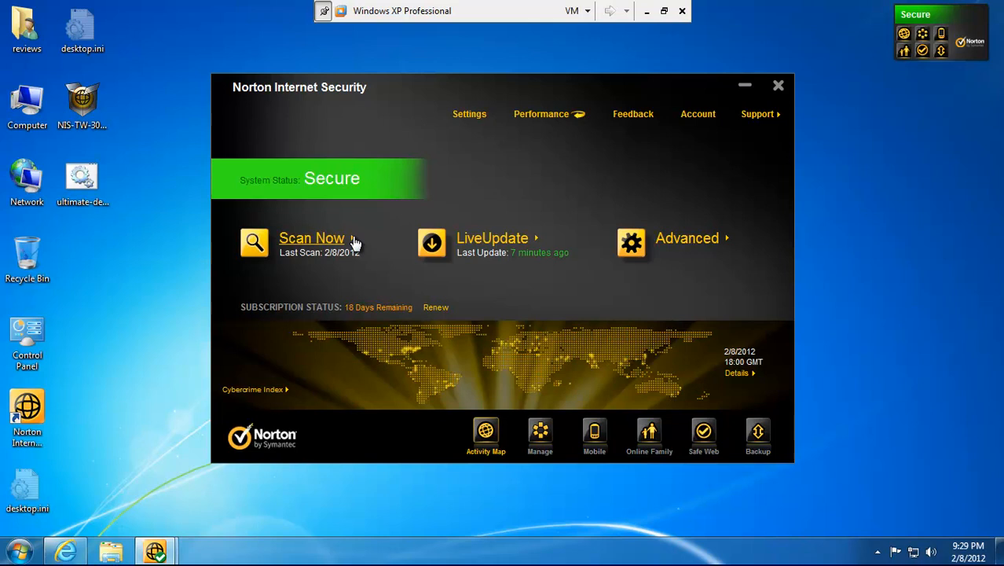
# Launch a Full System Scan under Reputation Scan in Norton's scan options.
pyautogui.click(311, 238)
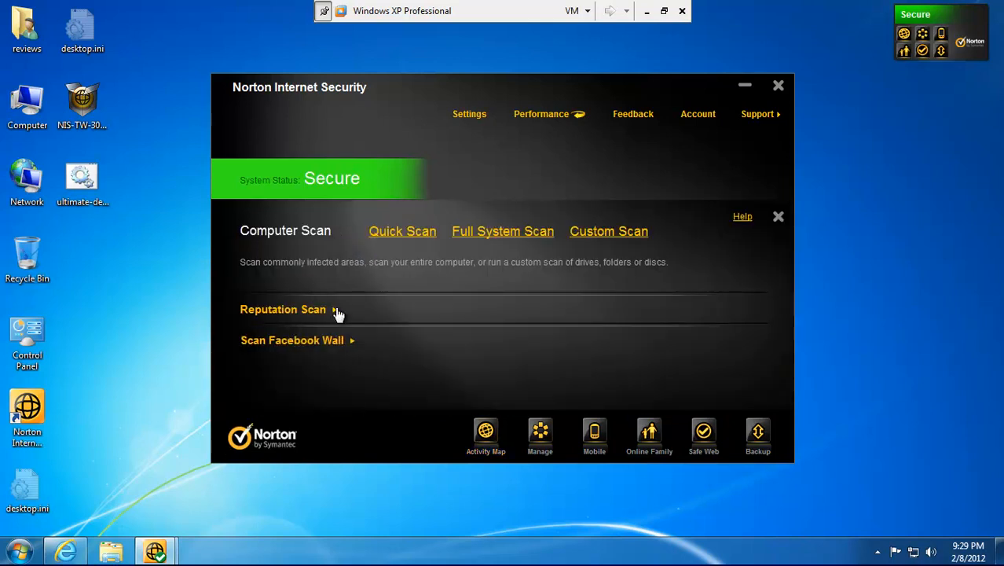
pyautogui.click(283, 309)
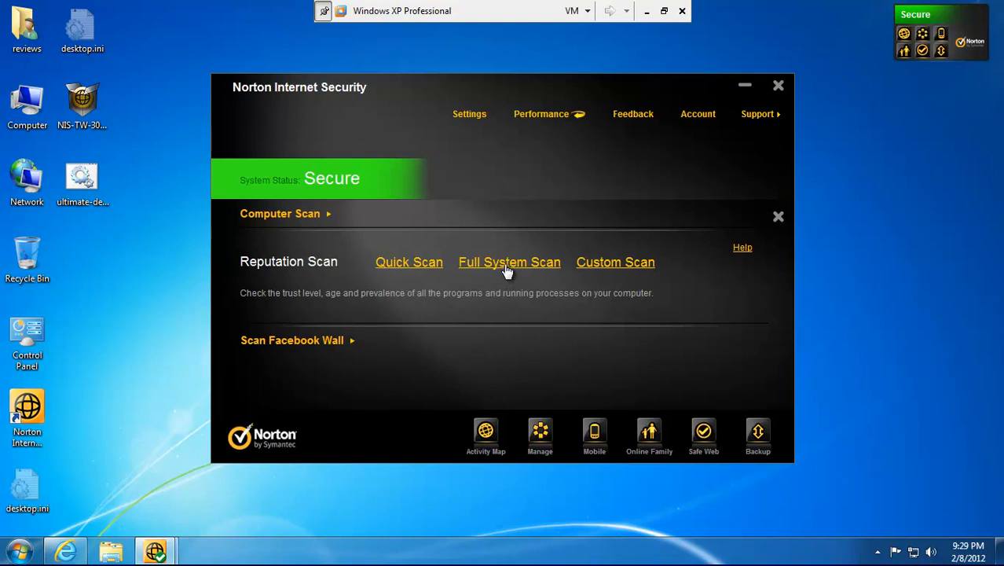
pyautogui.click(509, 262)
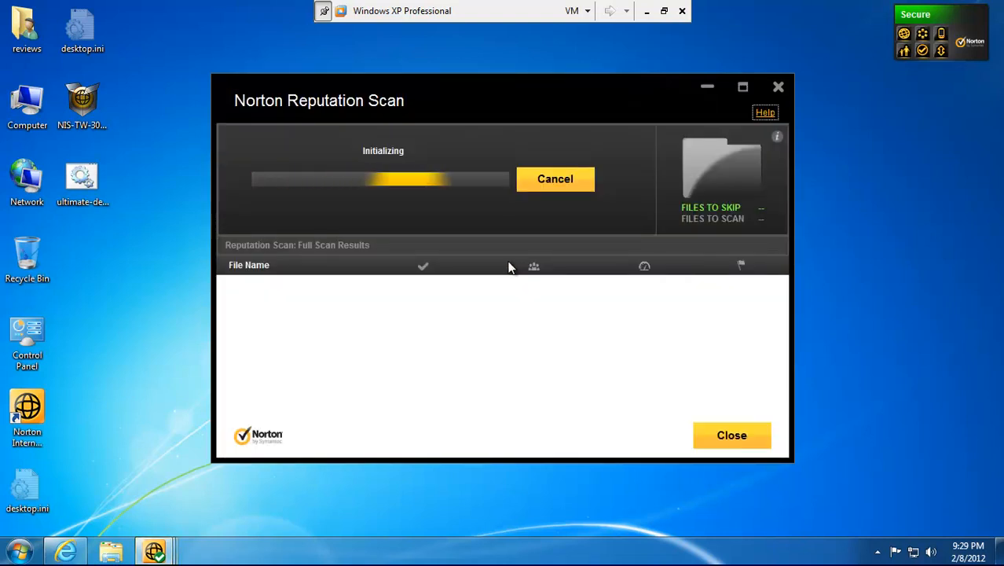
pyautogui.moveTo(533, 266)
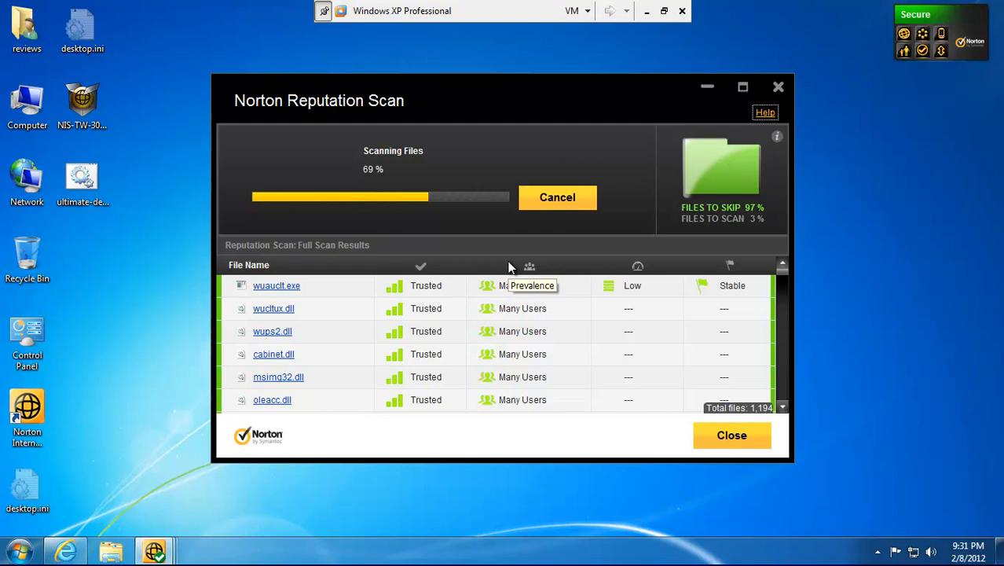
pyautogui.moveTo(454, 324)
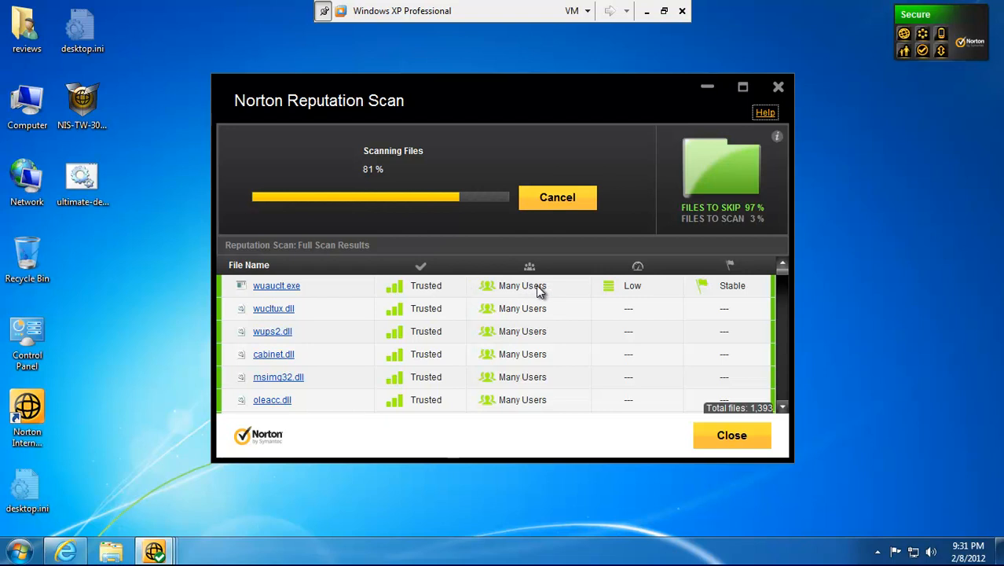
pyautogui.moveTo(638, 267)
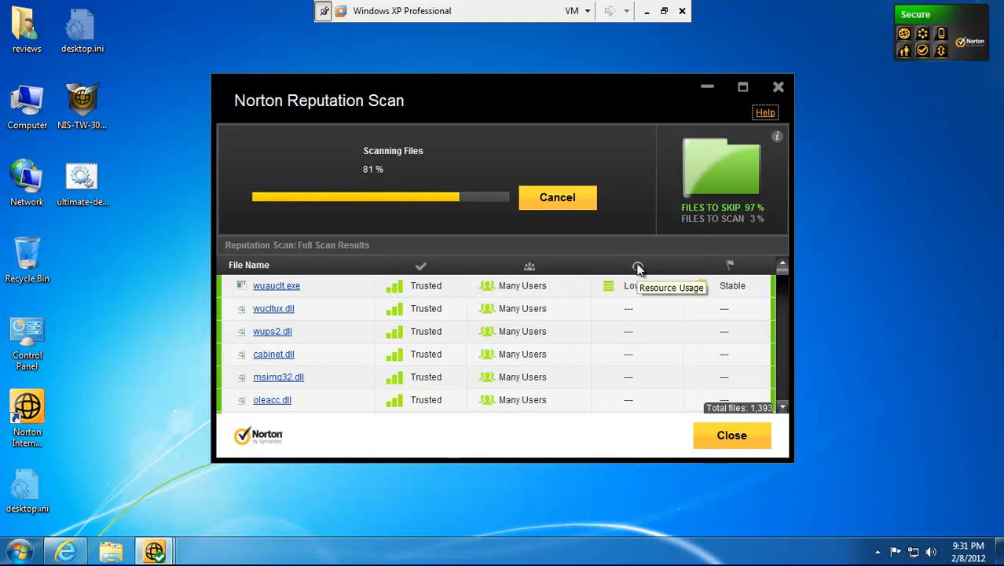
pyautogui.moveTo(730, 271)
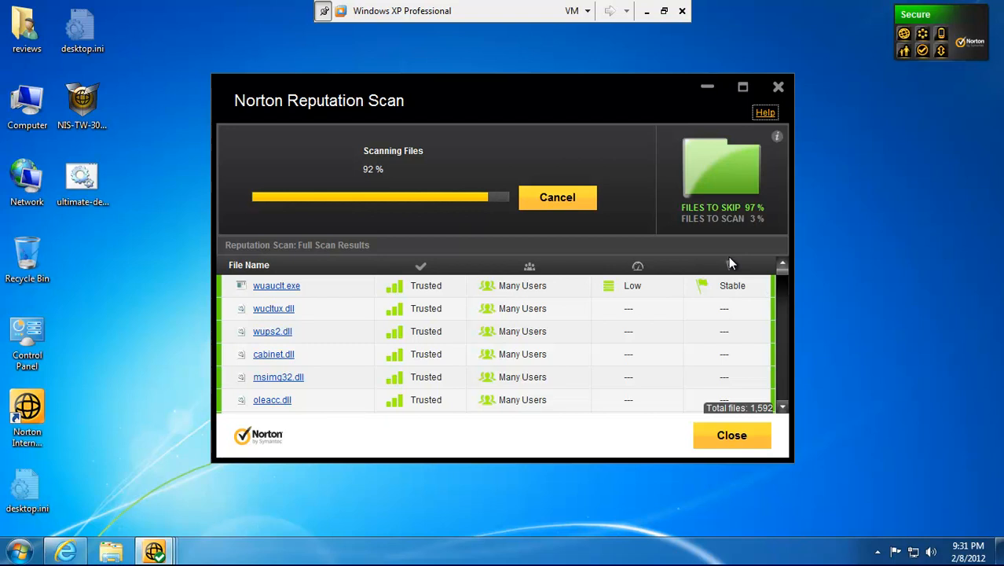
pyautogui.moveTo(671, 208)
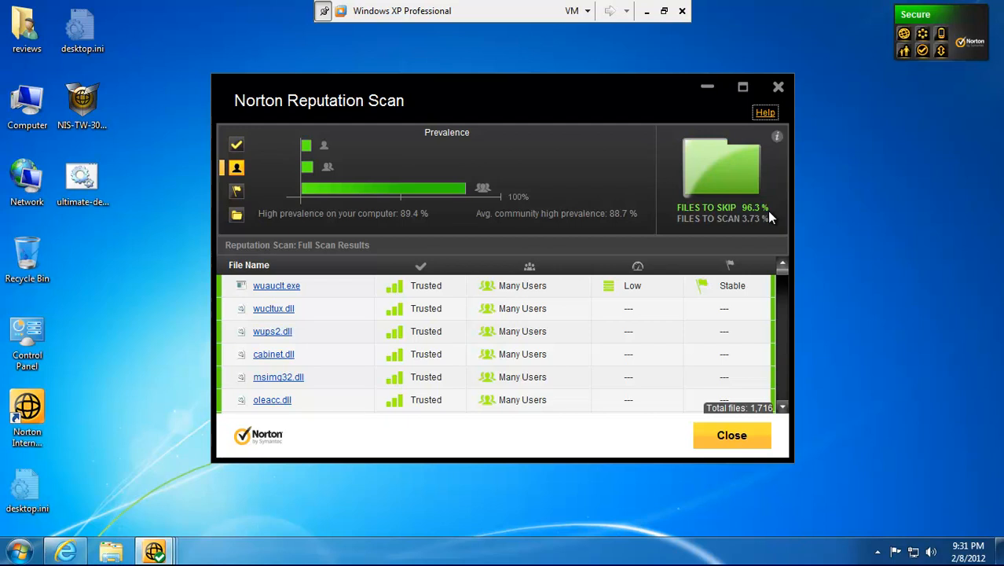
# View the Trust Level and Norton Network summaries, then bring the Malware Domain List window forward.
pyautogui.click(237, 191)
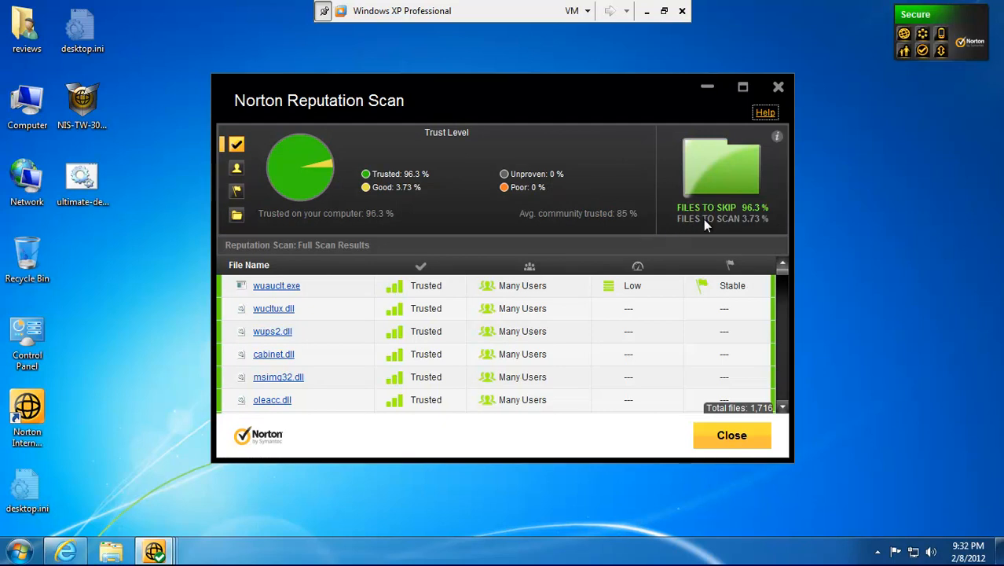
pyautogui.moveTo(717, 238)
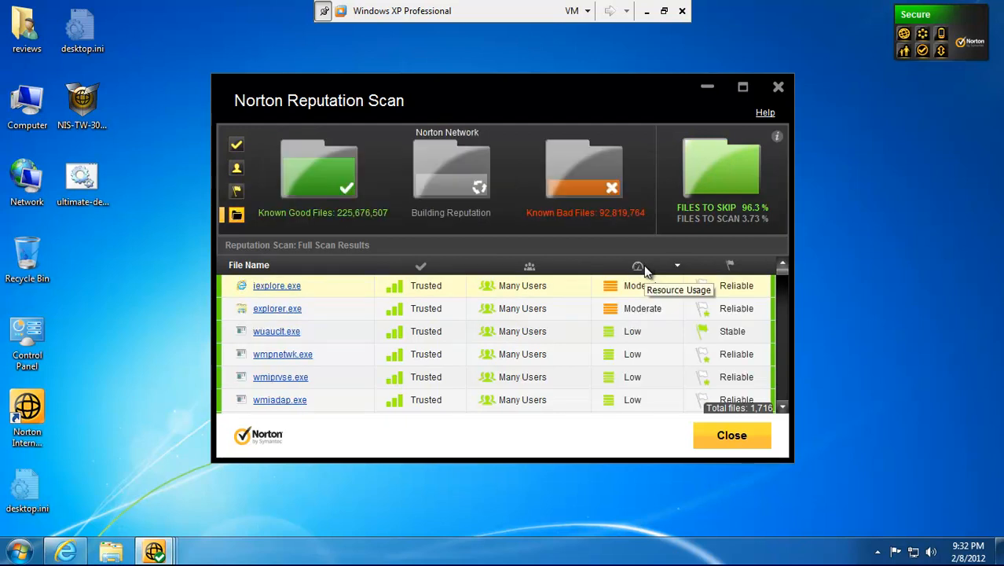
pyautogui.moveTo(703, 253)
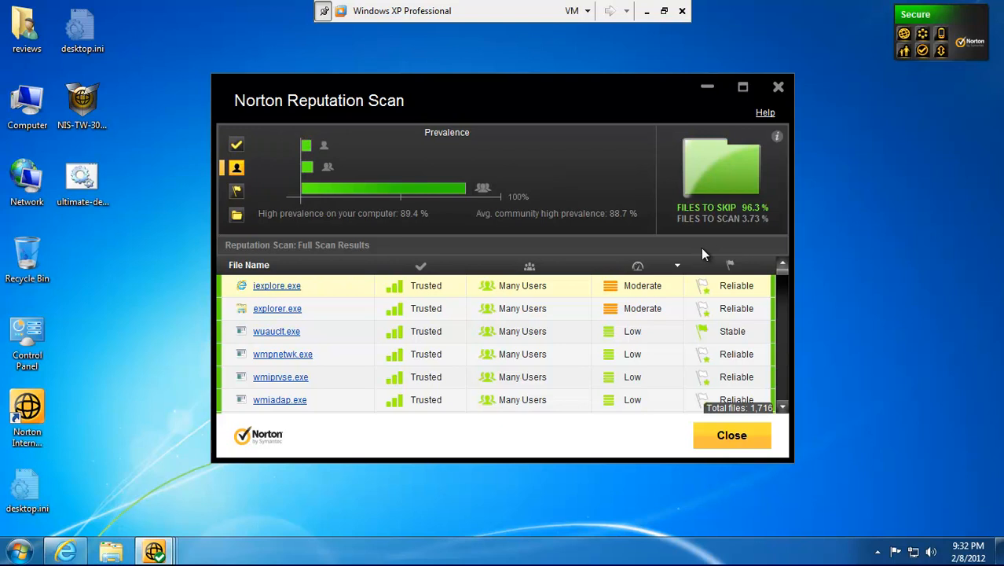
pyautogui.click(236, 191)
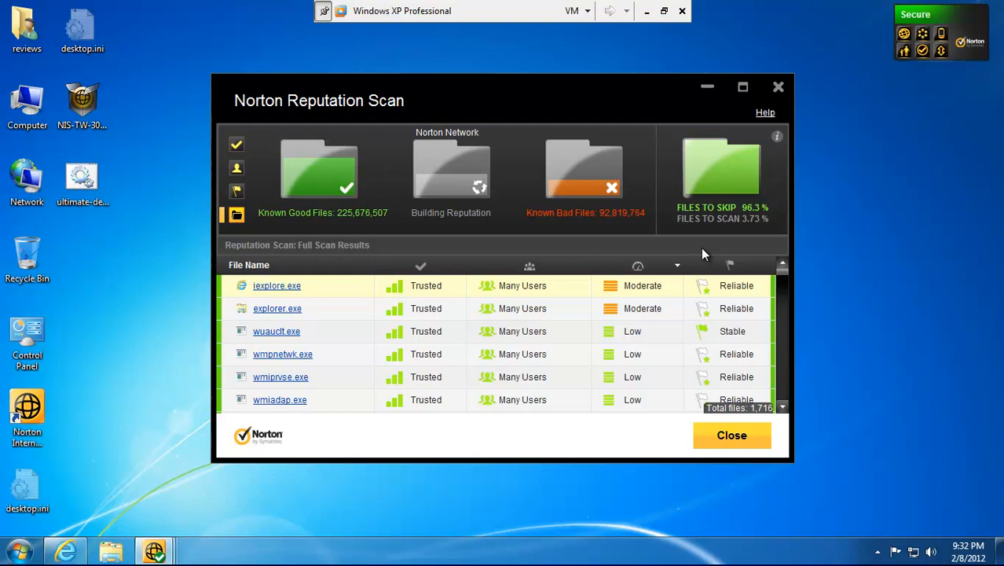
pyautogui.click(236, 144)
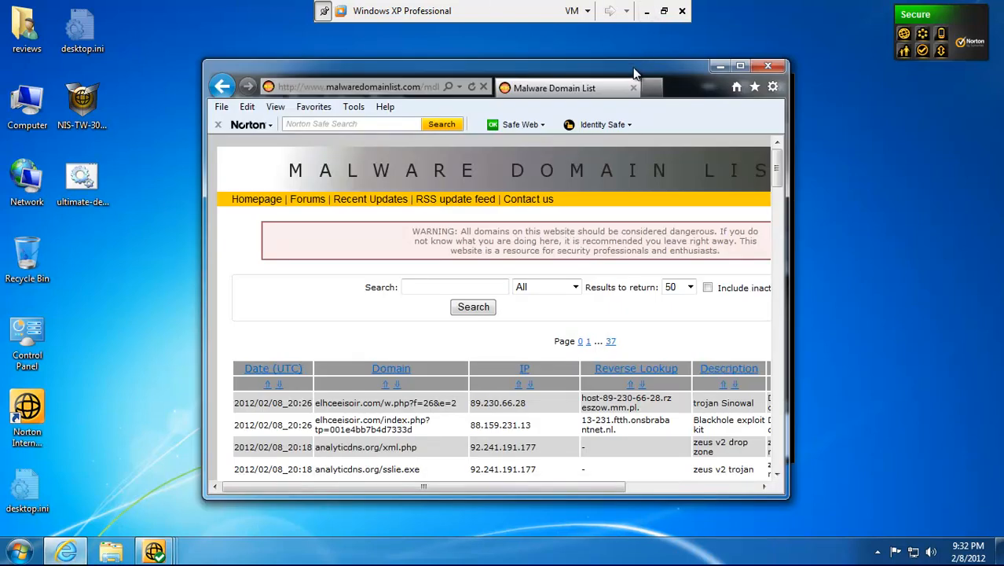
# Maximize Internet Explorer and open a new blank tab.
pyautogui.click(740, 65)
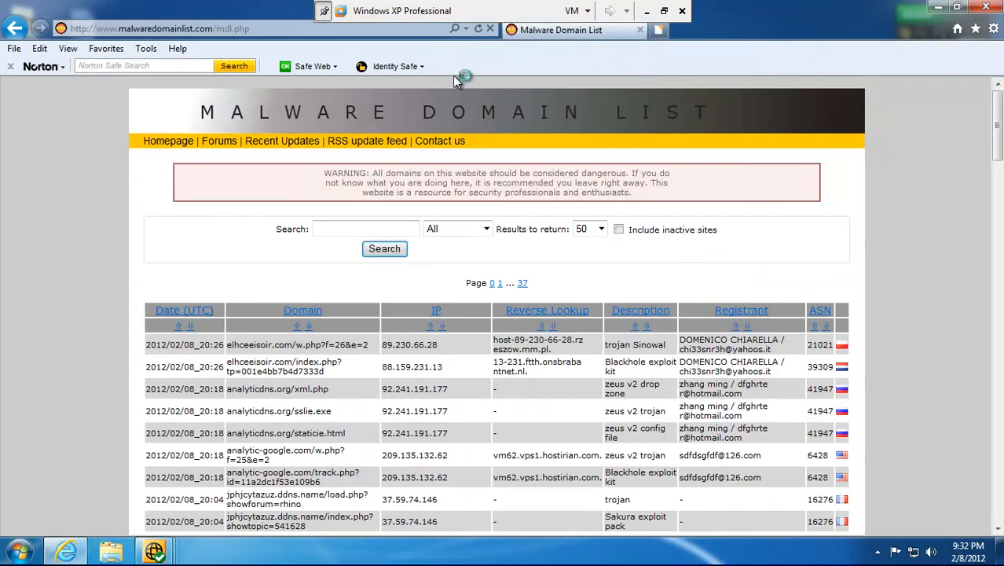
pyautogui.click(787, 30)
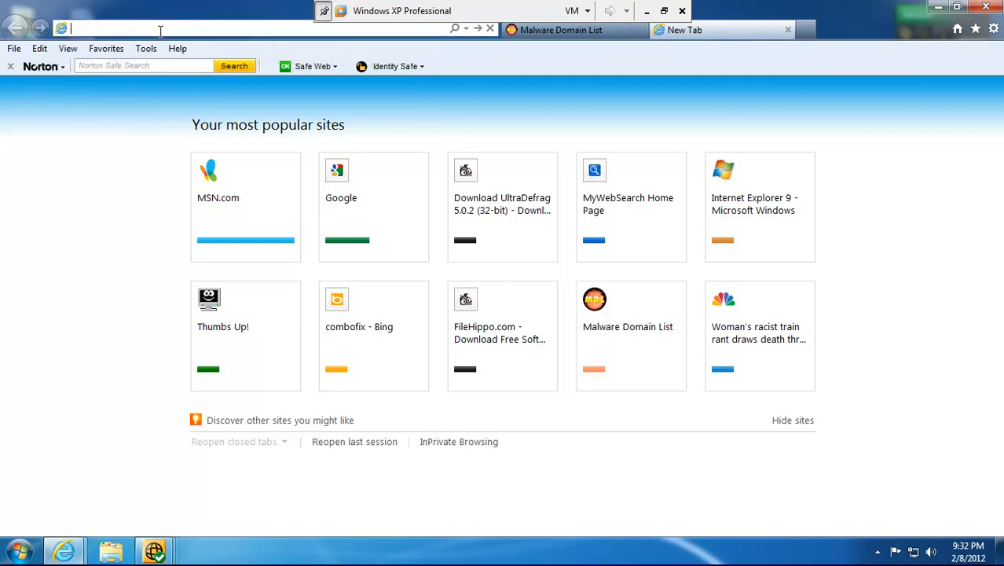
# Download and save ccsetup315.exe (CCleaner 3.15.1643) from filehippo.com.
pyautogui.write('http://filehippo.com/')
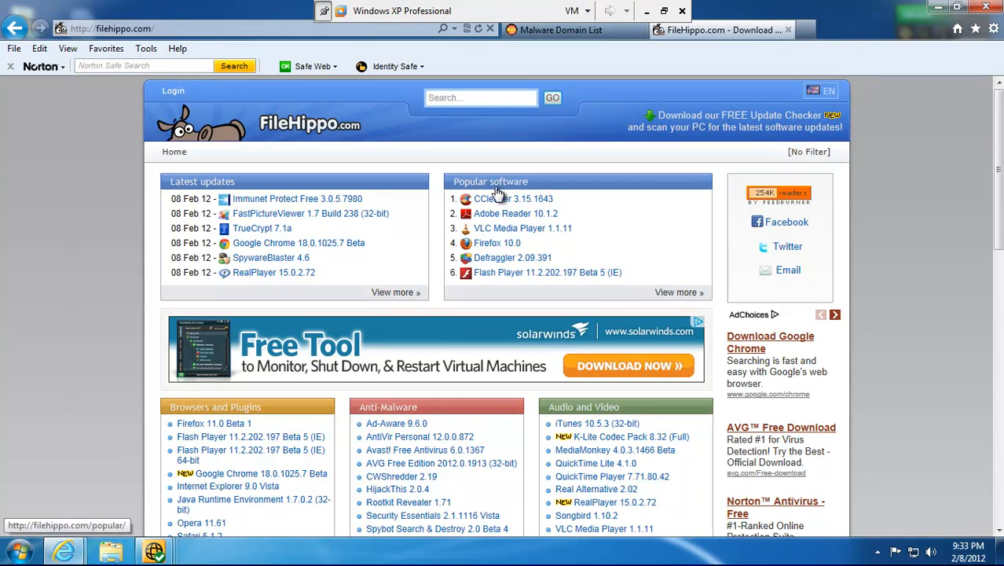
pyautogui.click(512, 197)
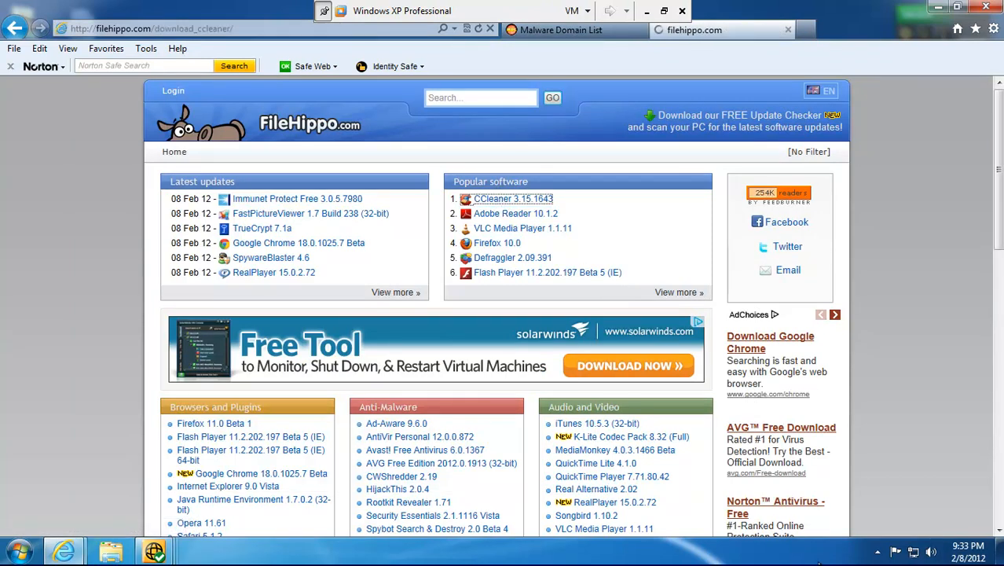
pyautogui.click(513, 198)
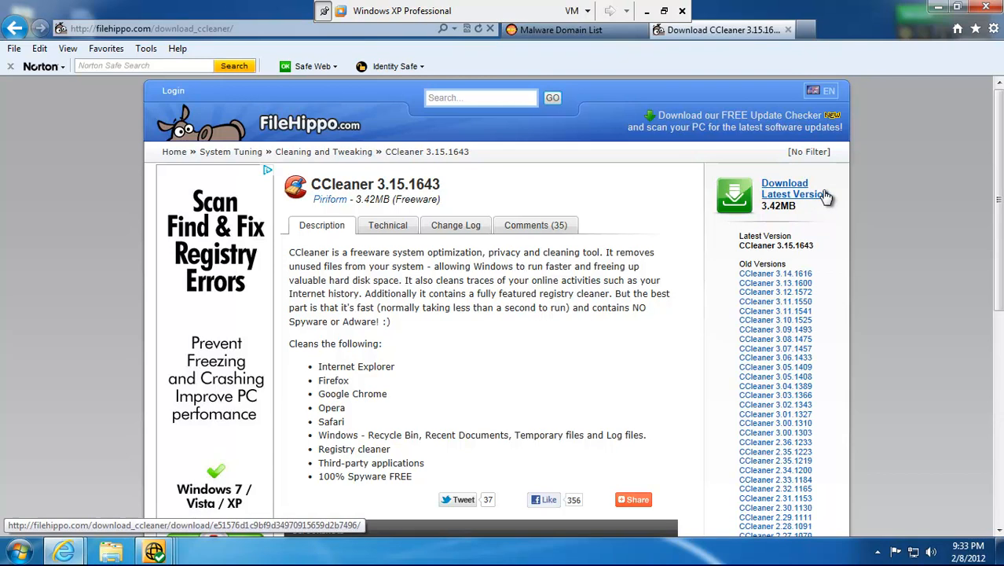
pyautogui.moveTo(326, 439)
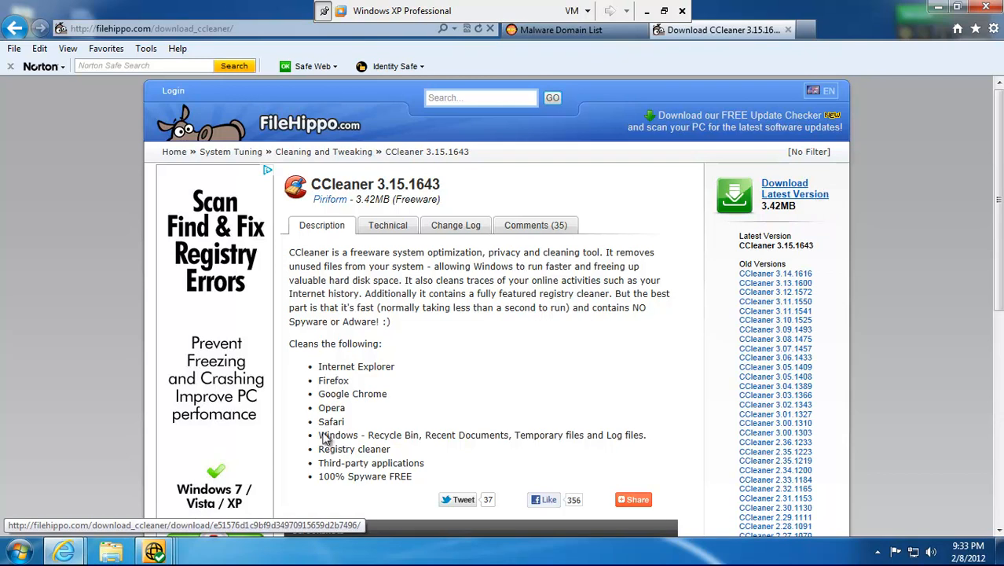
pyautogui.click(794, 189)
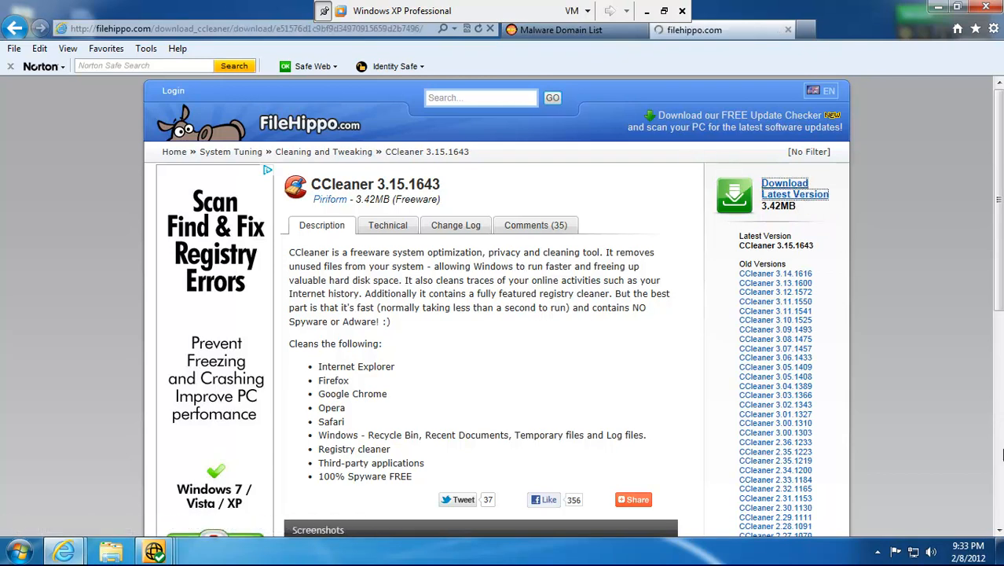
pyautogui.click(794, 189)
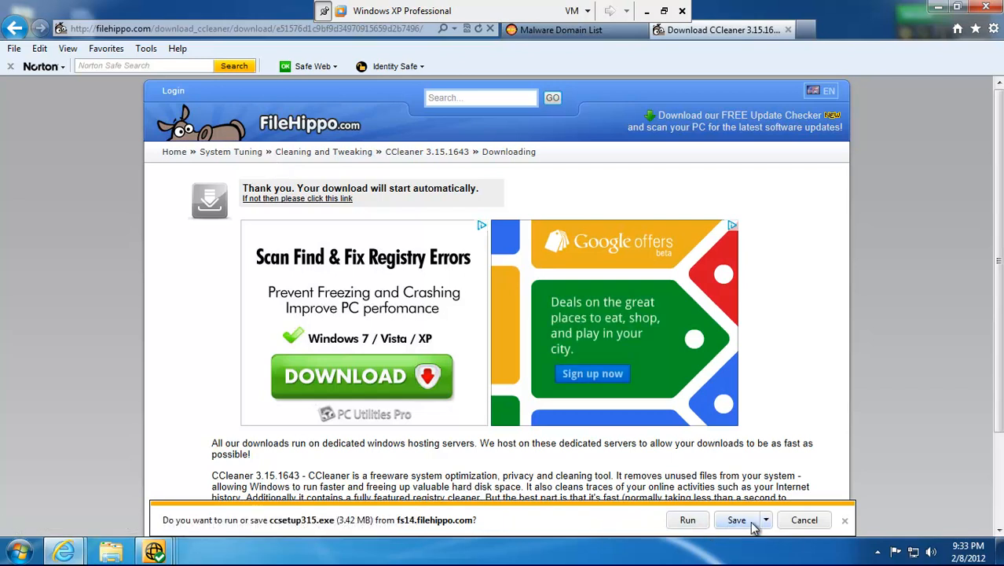
pyautogui.click(736, 519)
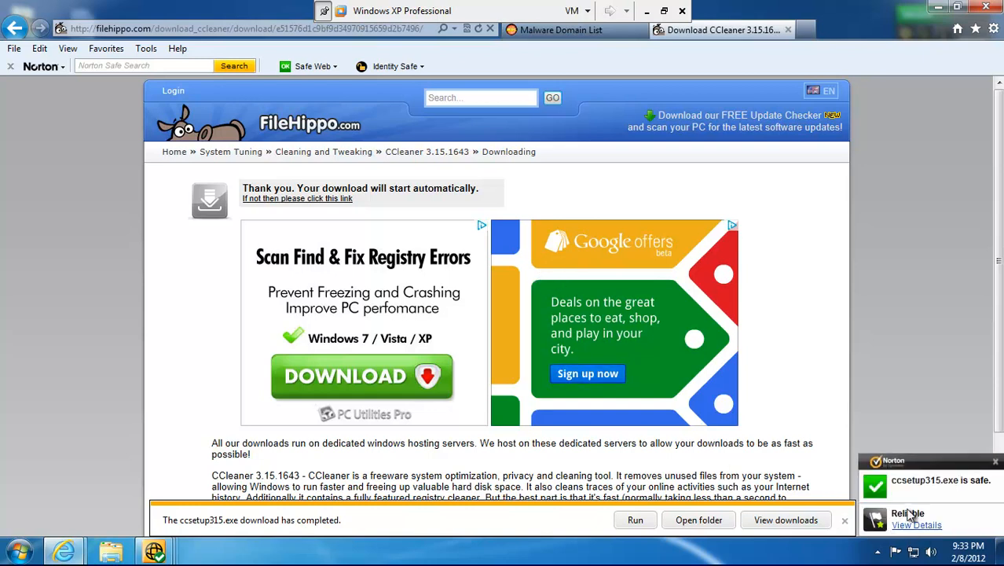
pyautogui.moveTo(964, 507)
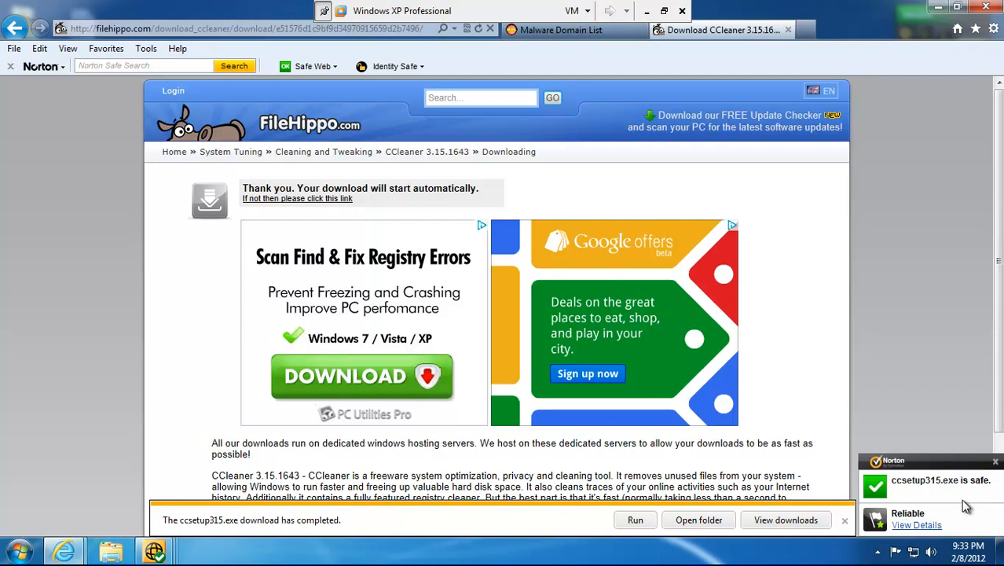
pyautogui.moveTo(929, 530)
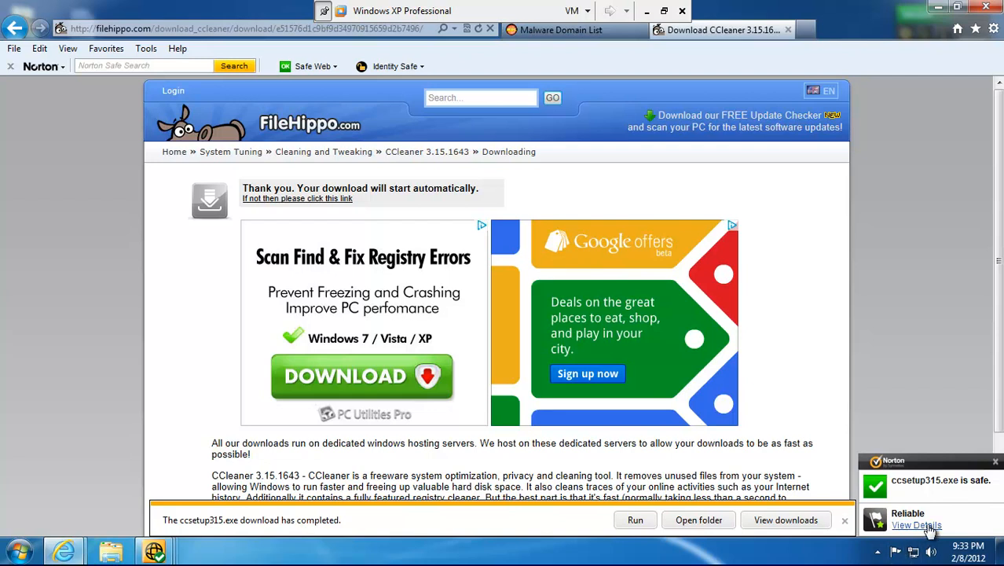
pyautogui.moveTo(940, 529)
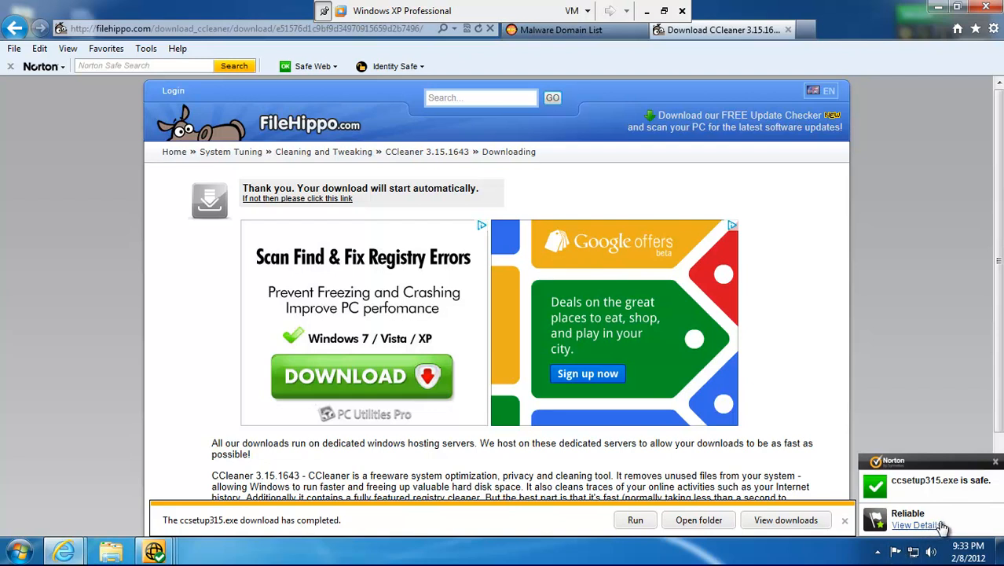
pyautogui.moveTo(947, 518)
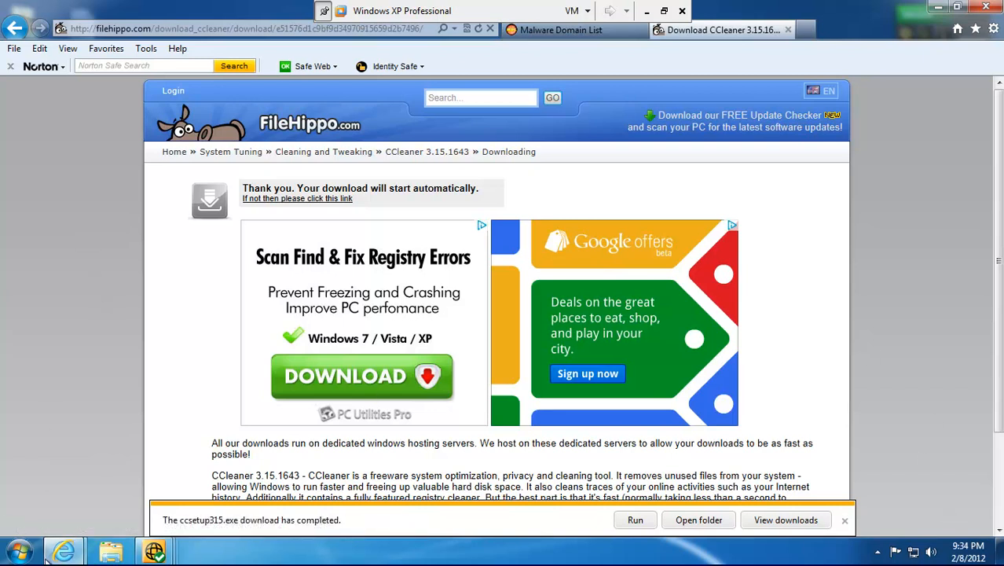
# Scroll the Malware Domain List to the skizzoweb.it/se.exe zeus entry, then return to FileHippo's address bar.
pyautogui.click(559, 29)
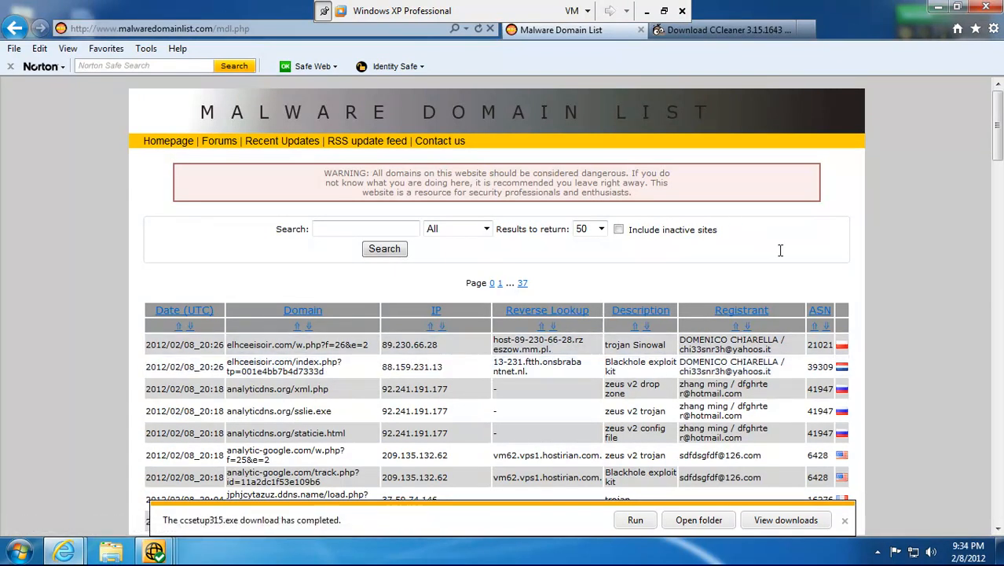
pyautogui.scroll(-3)
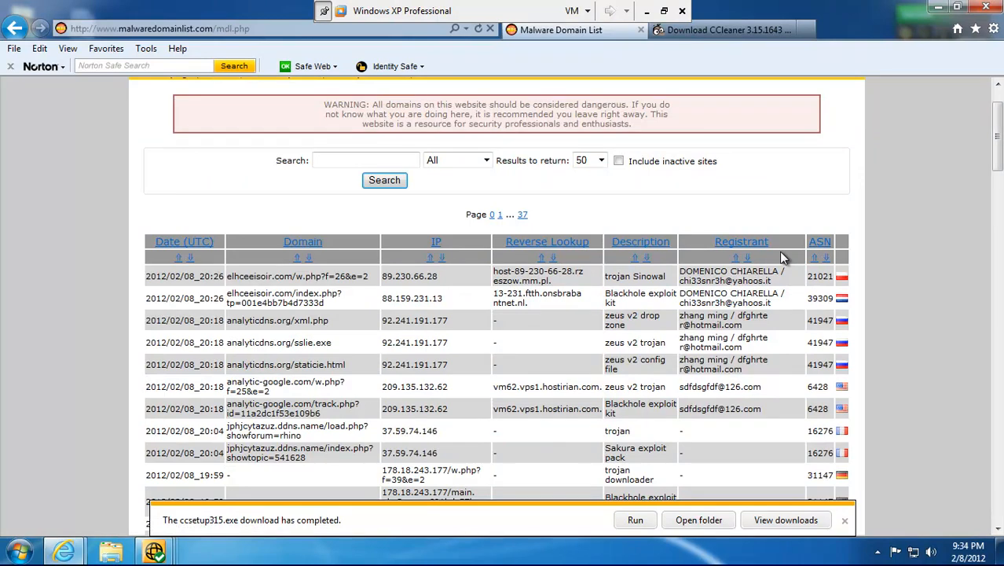
pyautogui.scroll(-3)
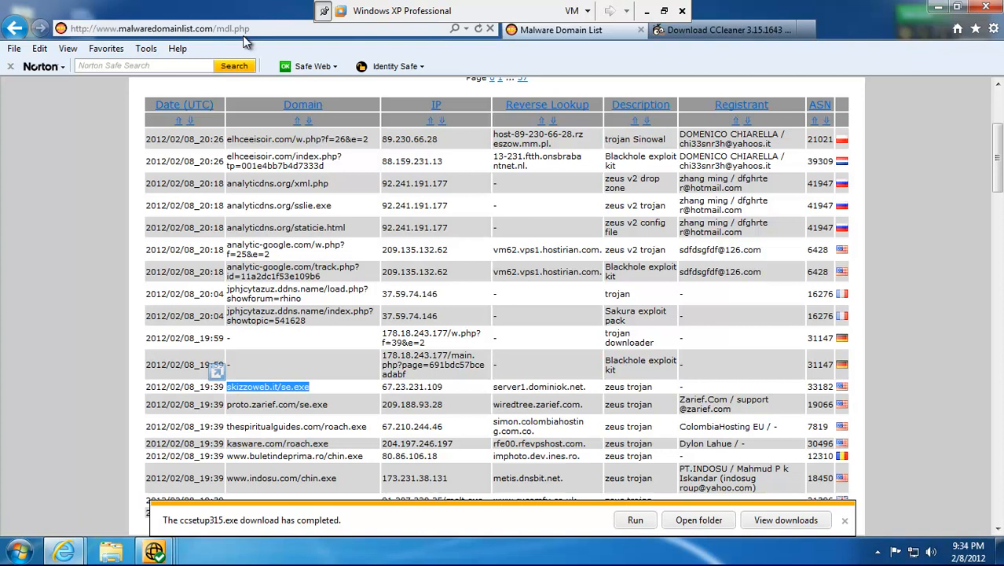
pyautogui.click(719, 30)
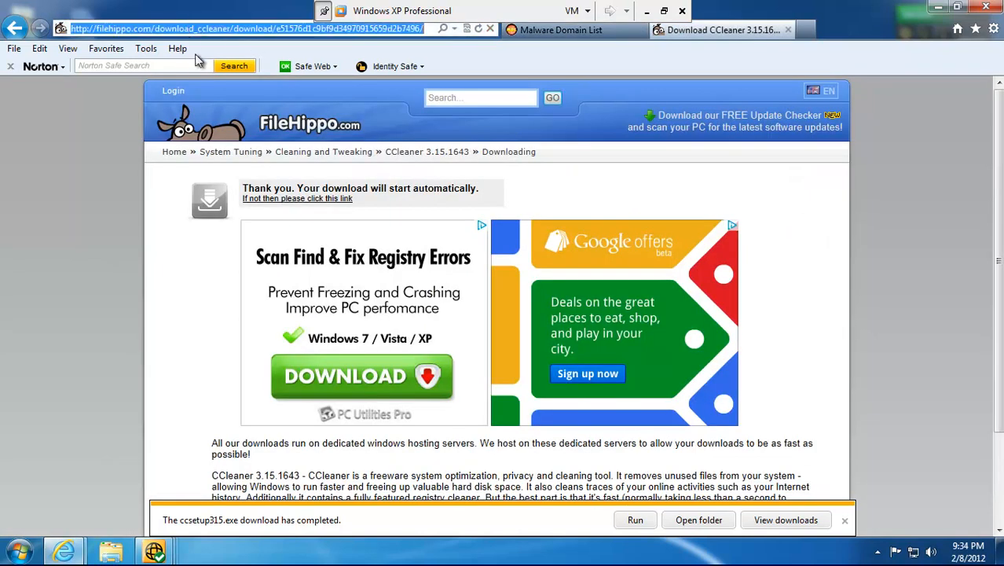
# Request skizzoweb.it/se.exe, then run se.exe from proto.zarief.com after the 403.
pyautogui.write('skizzoweb.it/se.exe')
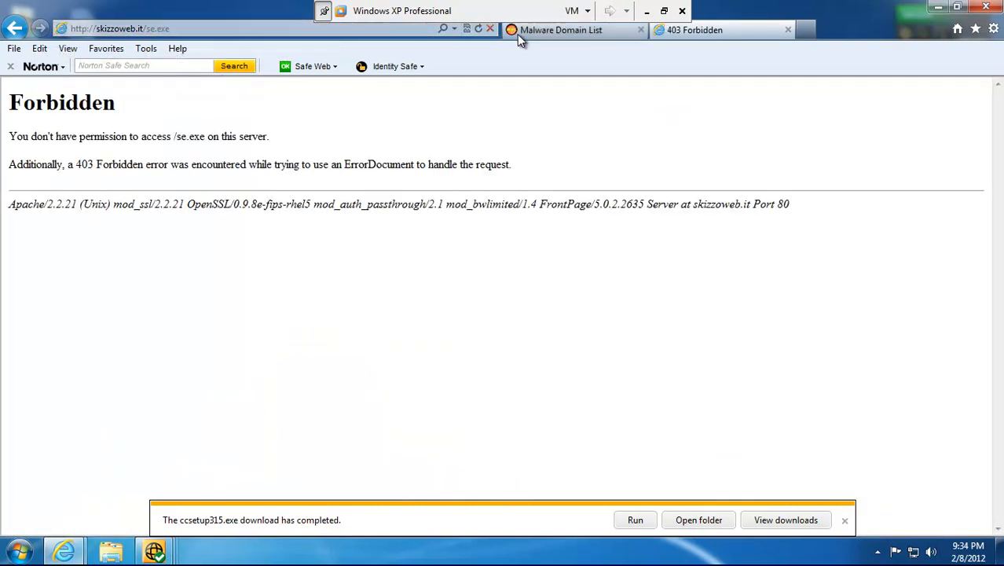
pyautogui.click(560, 30)
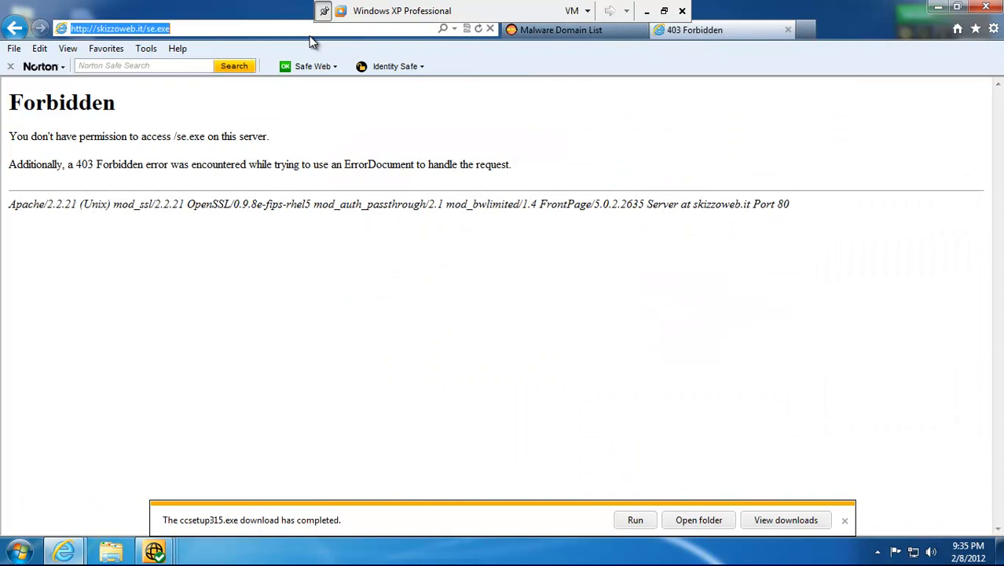
pyautogui.write('proto.zarief.com/se.exe')
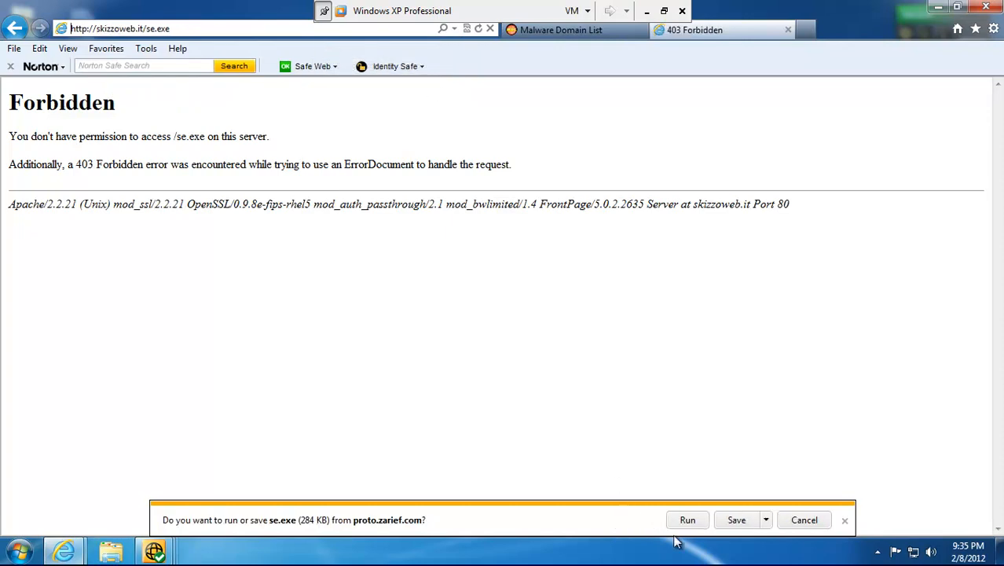
pyautogui.click(765, 519)
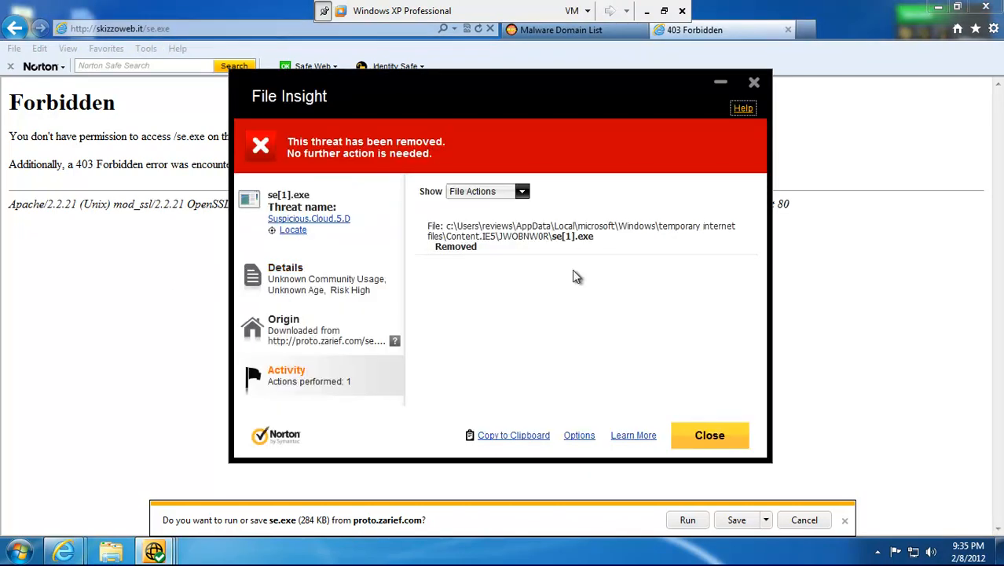
pyautogui.moveTo(502, 261)
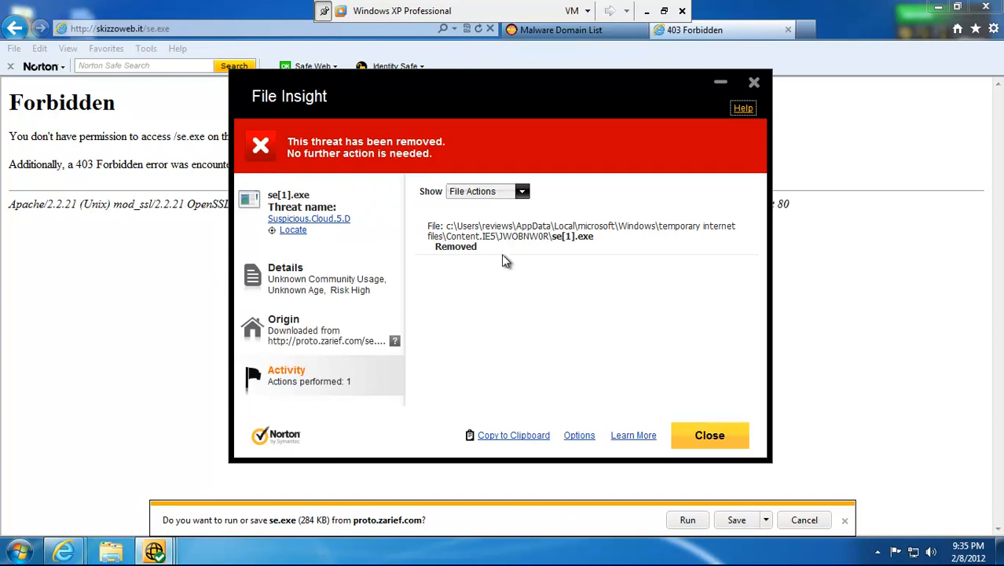
pyautogui.moveTo(371, 230)
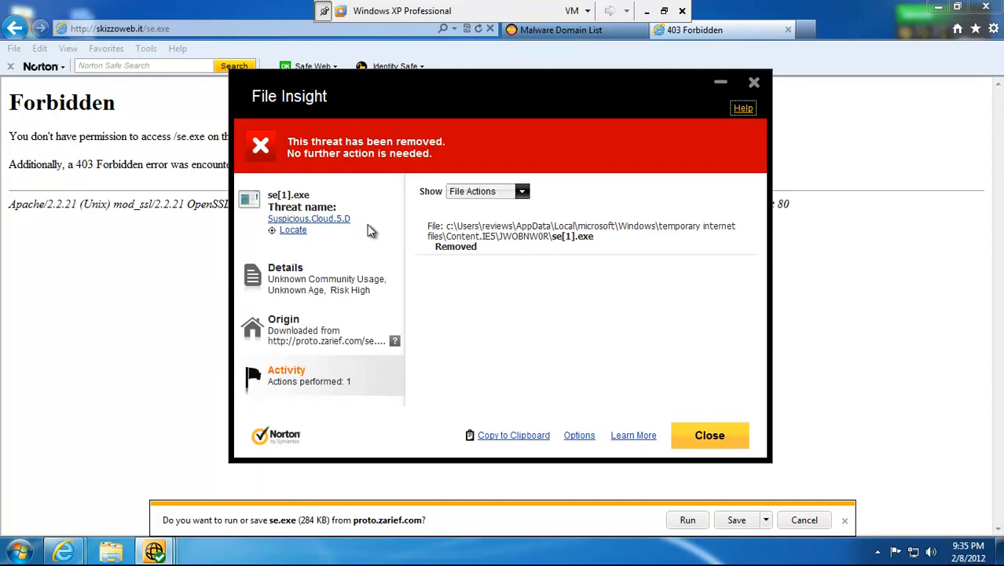
pyautogui.moveTo(389, 233)
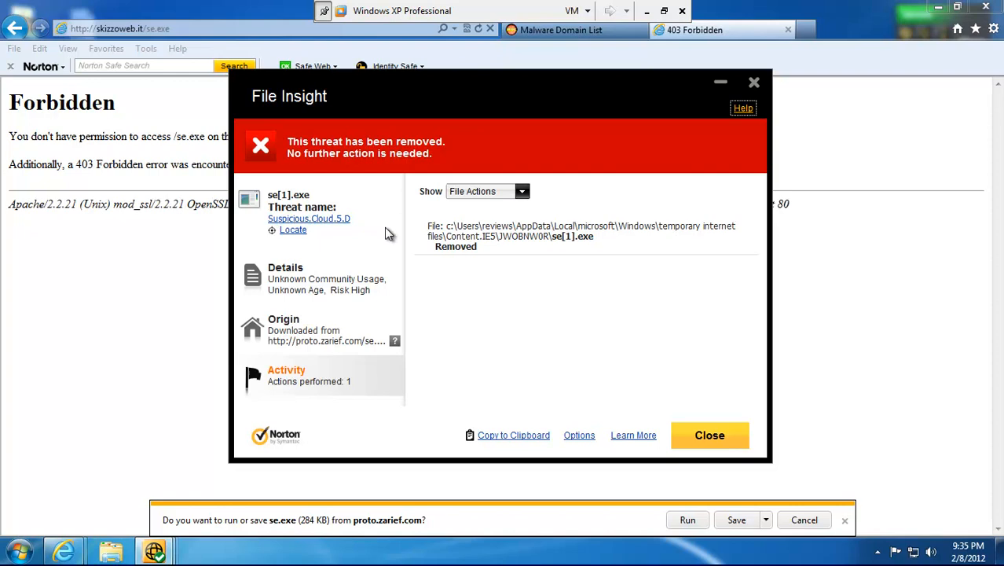
pyautogui.moveTo(390, 231)
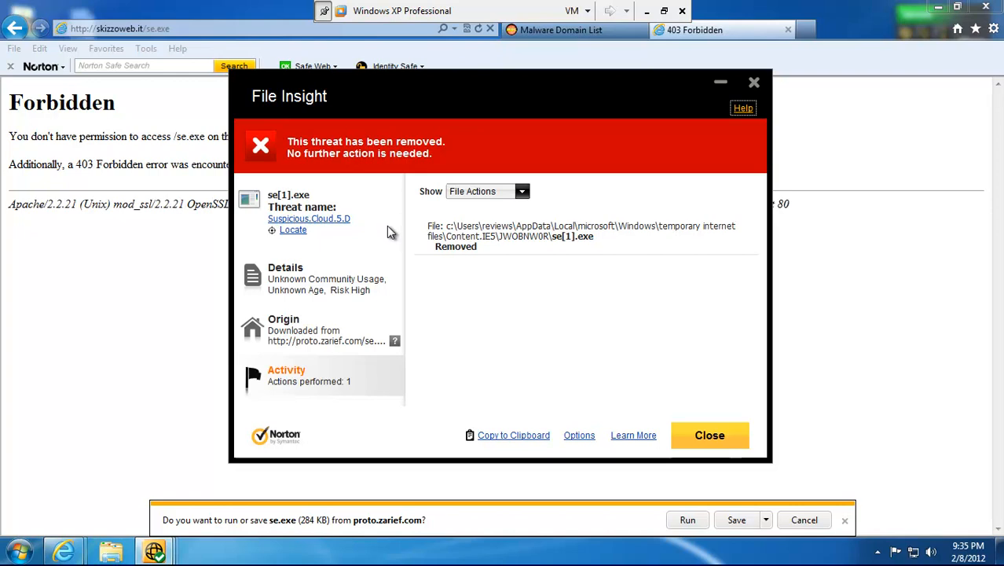
pyautogui.moveTo(266, 231)
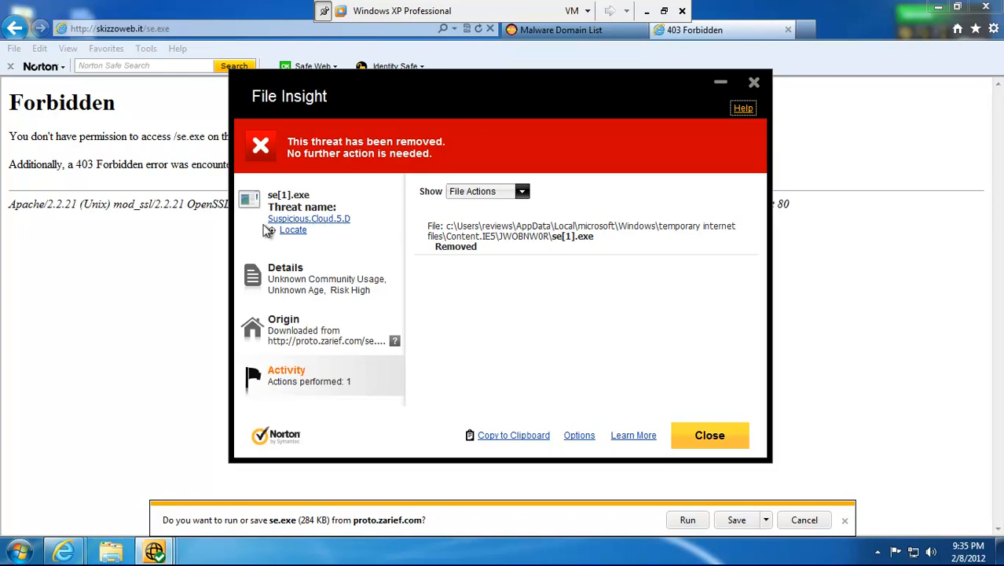
pyautogui.moveTo(458, 347)
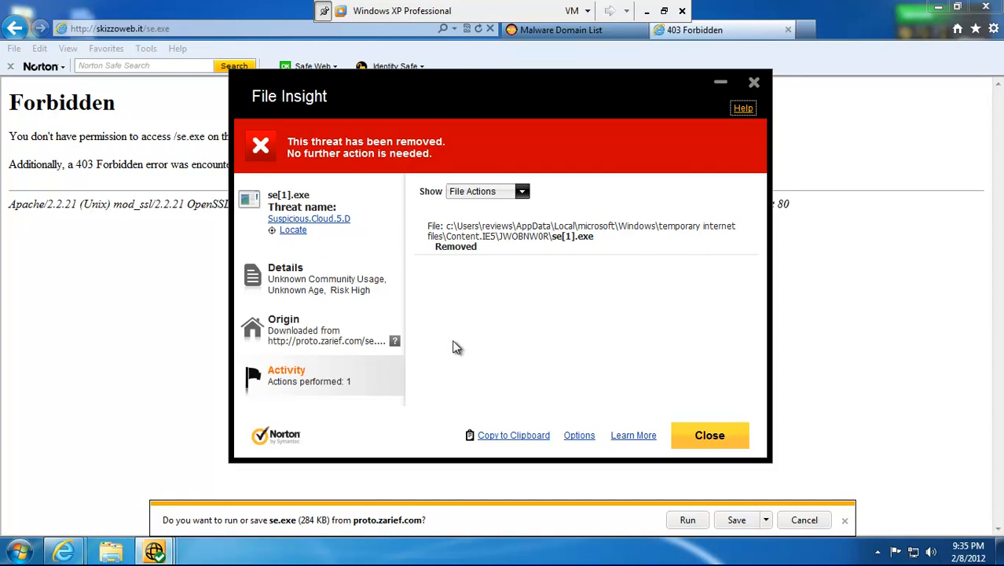
pyautogui.moveTo(569, 376)
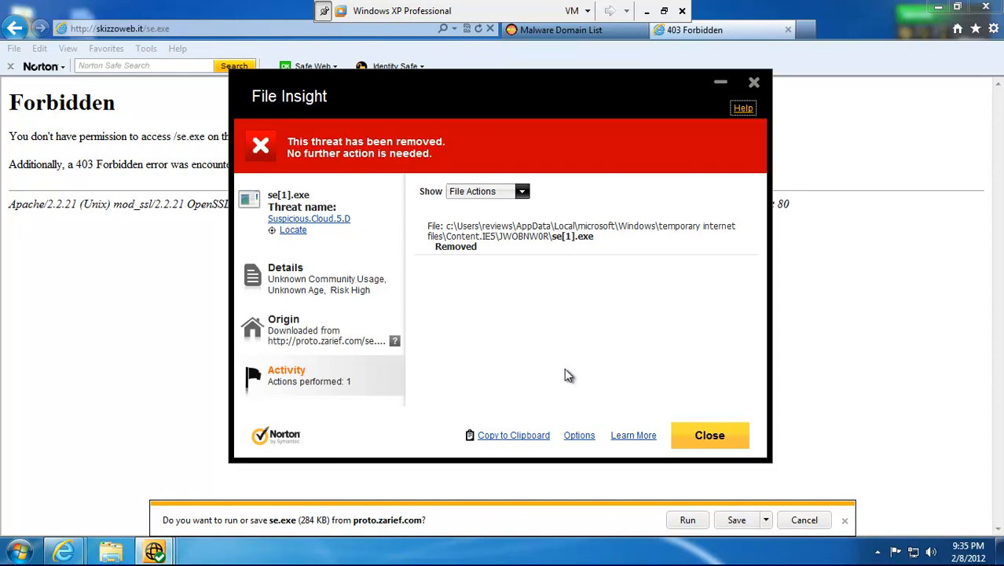
# Close Norton's removal report for the Suspicious.Cloud.5.D Trojan se.exe.
pyautogui.click(709, 434)
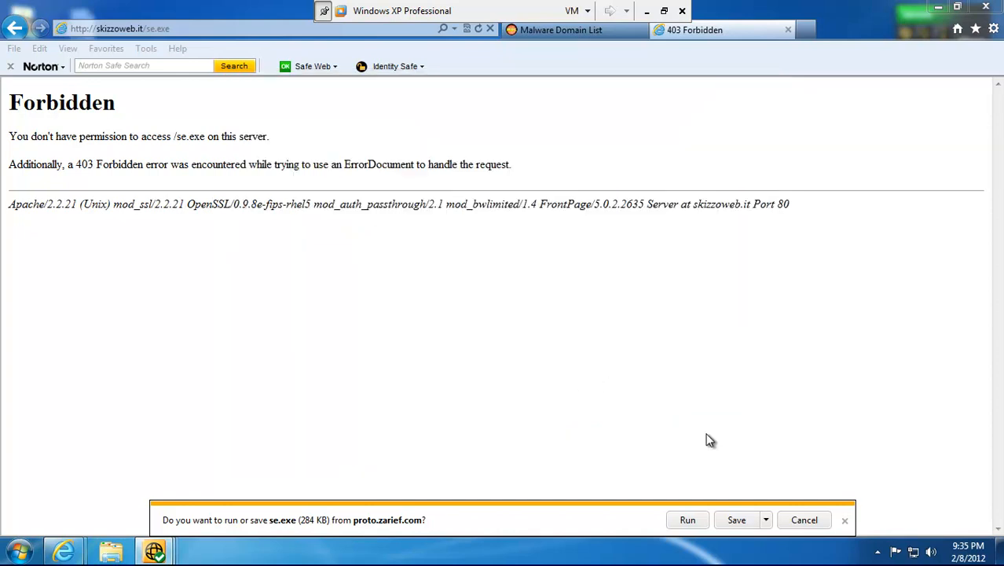
pyautogui.moveTo(722, 430)
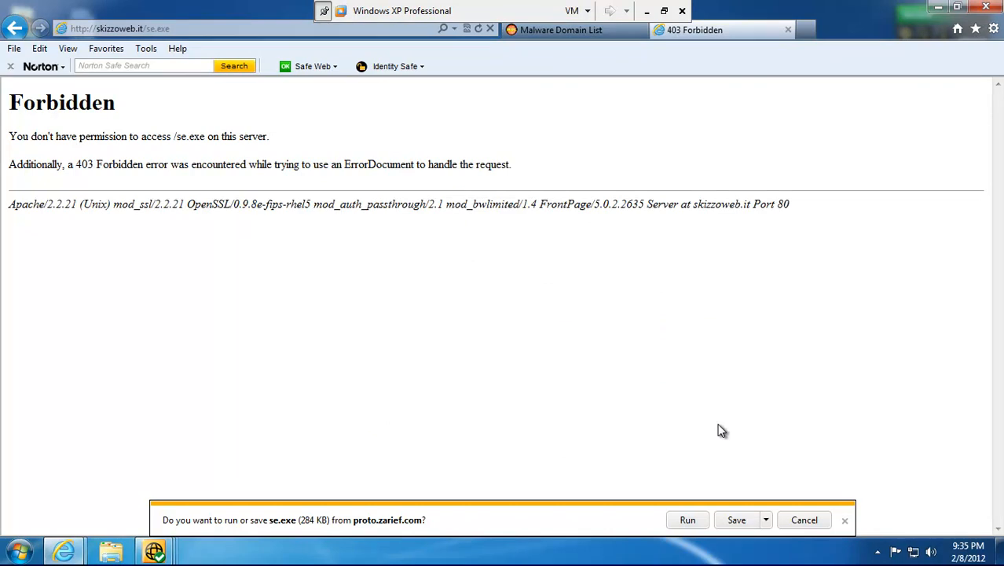
pyautogui.moveTo(950, 22)
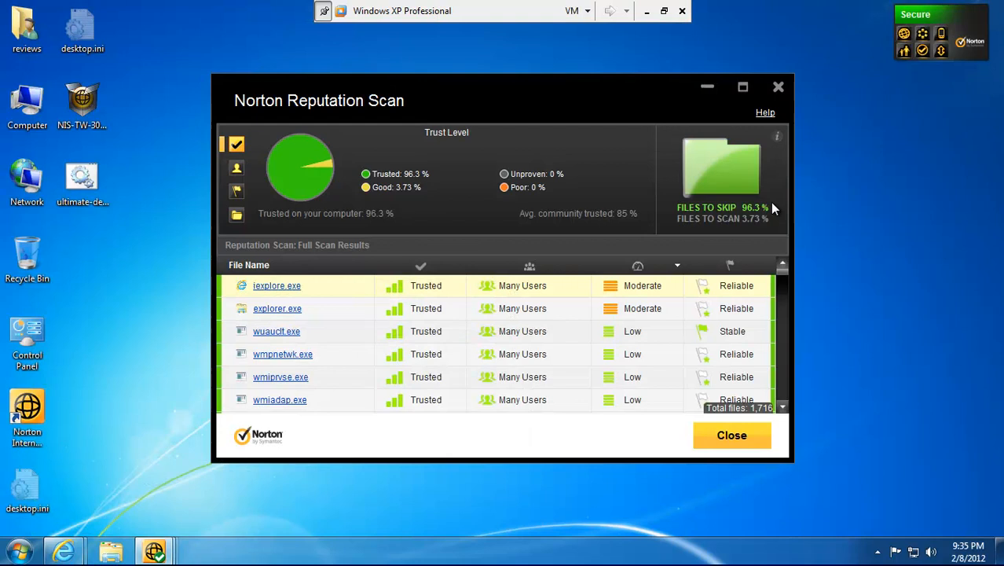
pyautogui.moveTo(691, 321)
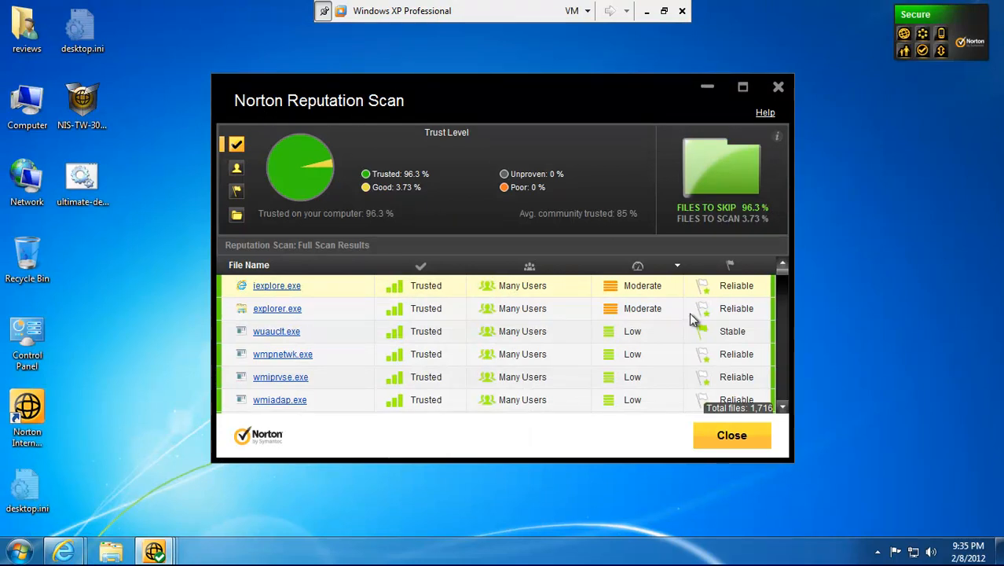
# View the full scan's Prevalence breakdown, then close the scan results.
pyautogui.click(236, 168)
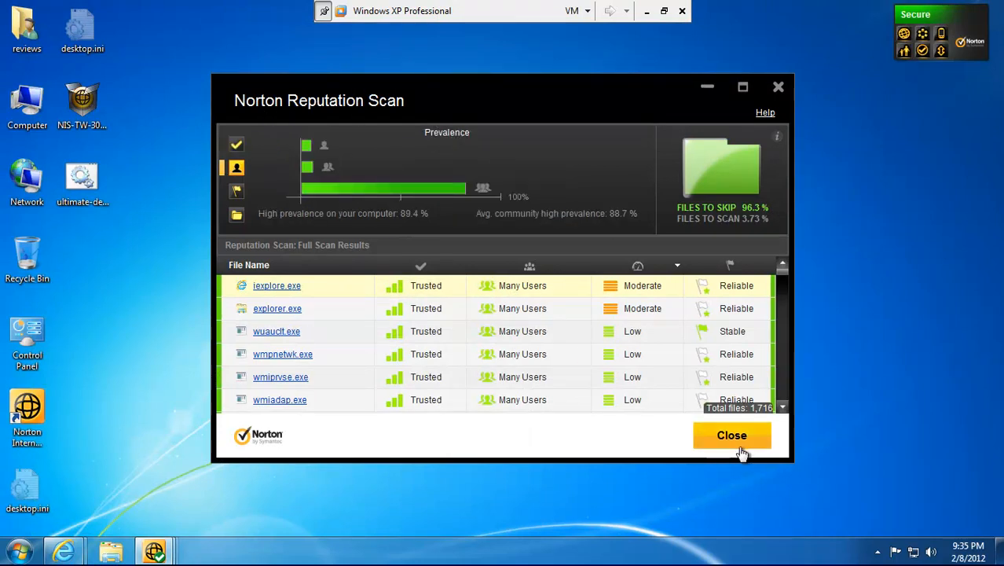
pyautogui.click(731, 436)
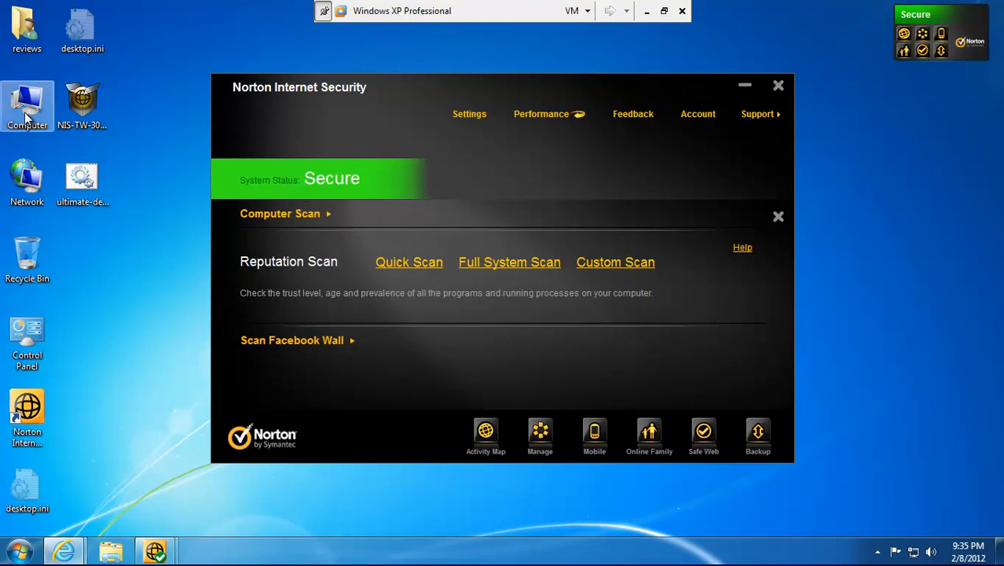
pyautogui.moveTo(28, 118)
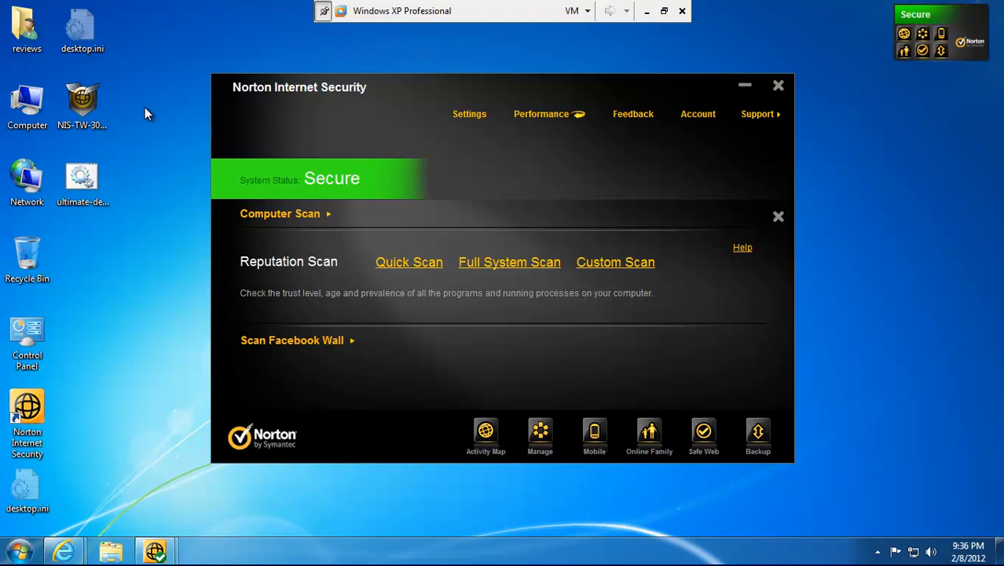
pyautogui.moveTo(259, 10)
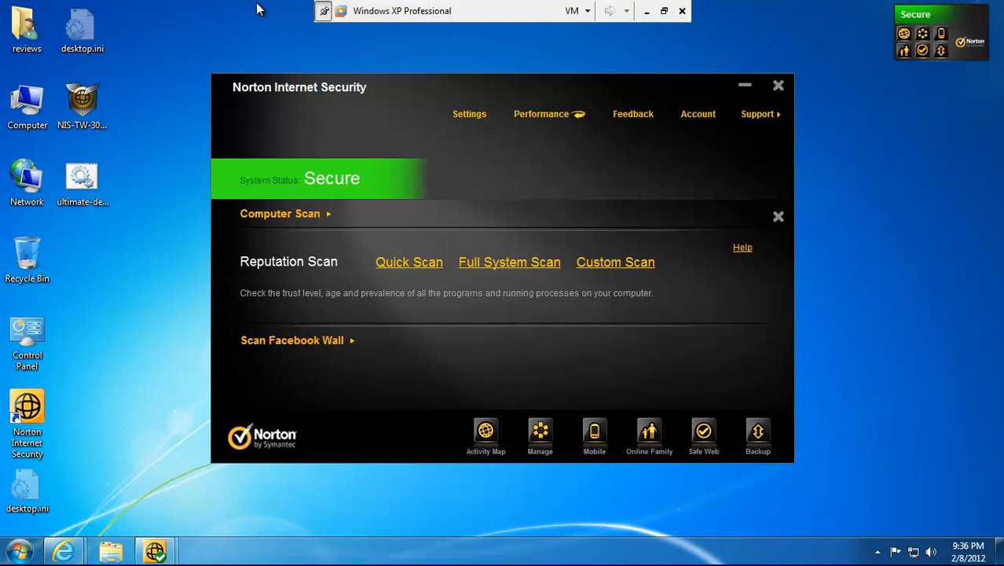